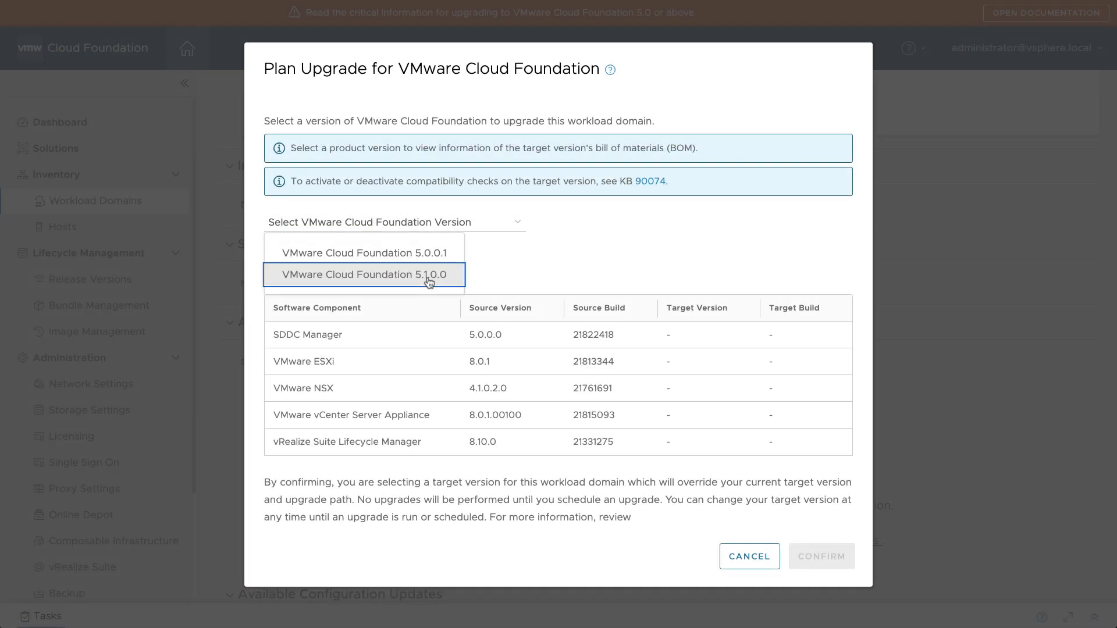
Step: Target VMware Cloud Foundation 5.1.0.0 for mgmt-domain and review its four update bundles
{"action": "left_click", "coordinate": [363, 274]}
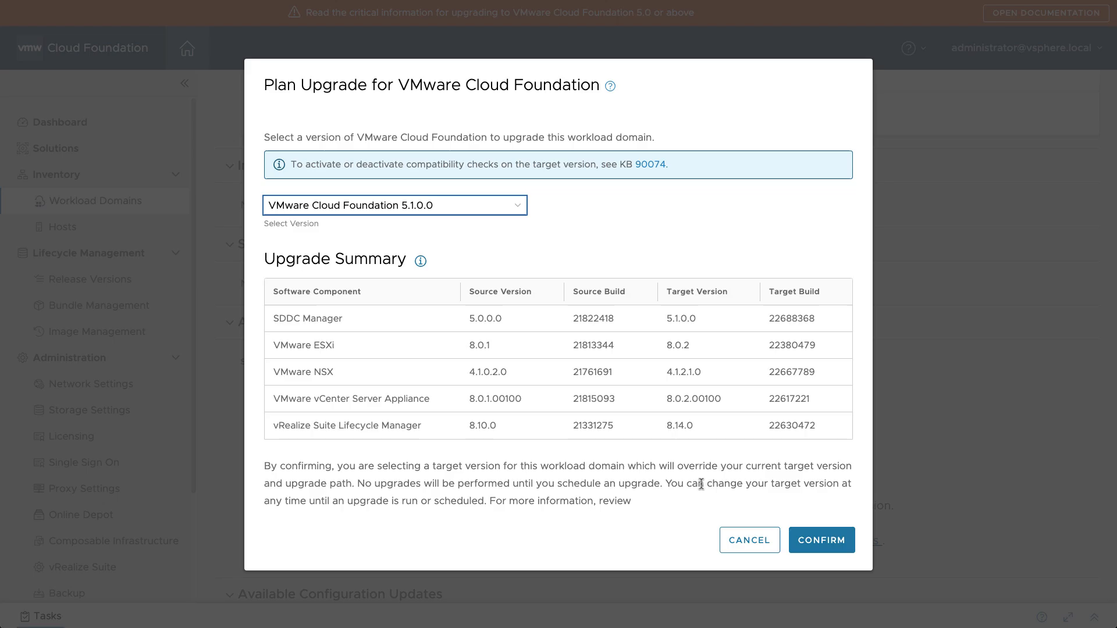
{"action": "left_click", "coordinate": [820, 539]}
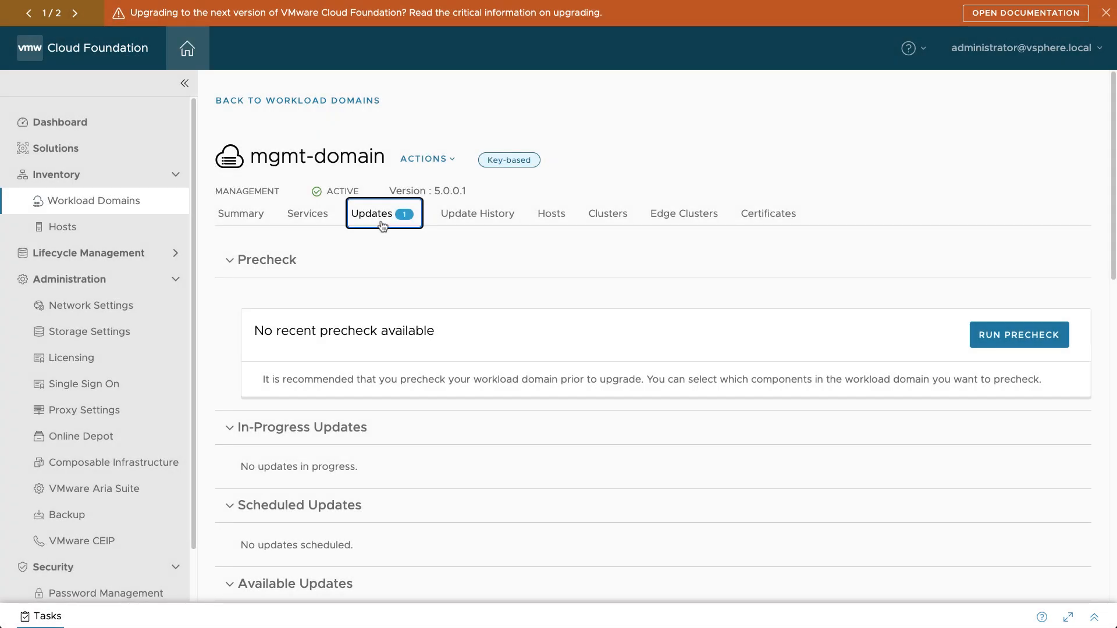
{"action": "scroll", "scroll_direction": "down", "scroll_amount": 3}
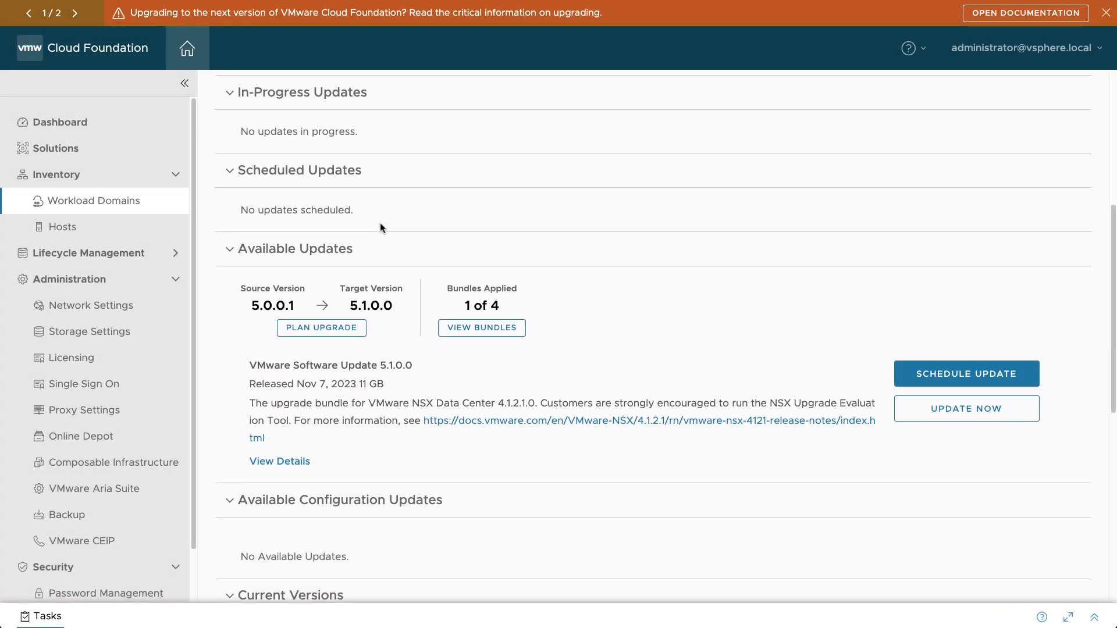
{"action": "left_click", "coordinate": [481, 327]}
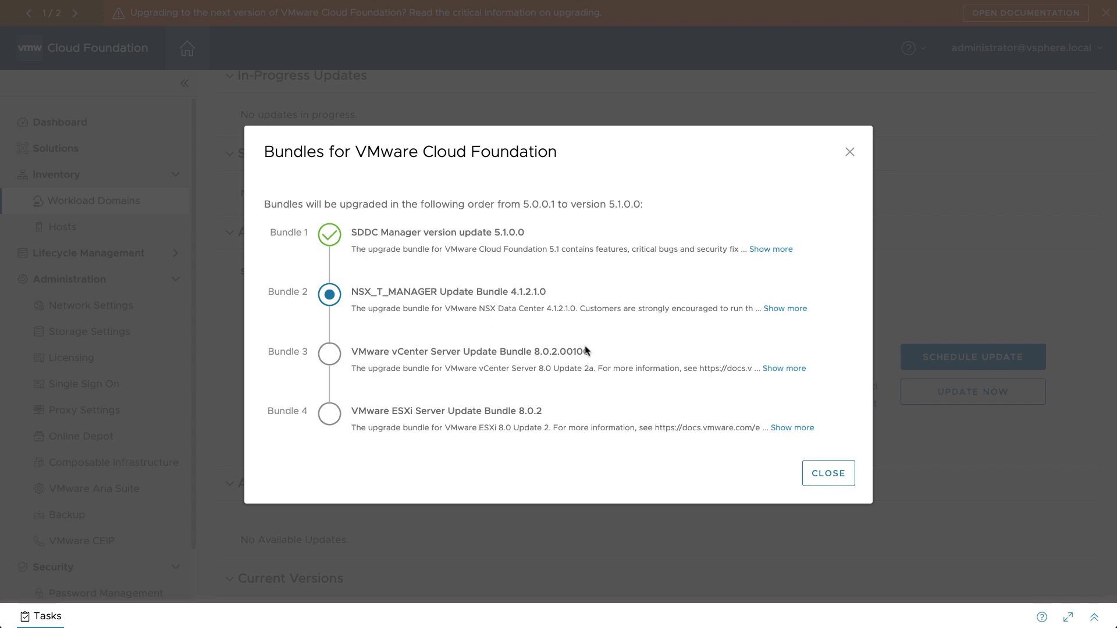
{"action": "left_click", "coordinate": [827, 472]}
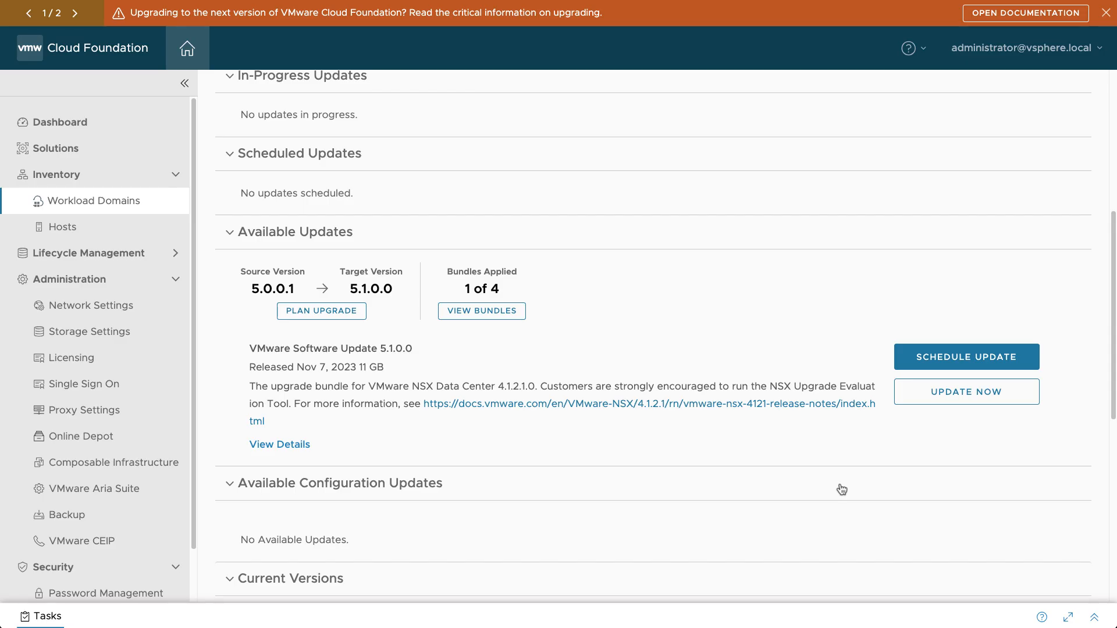
Step: Schedule the NSX 5.1.0.0 update for all NSX edge clusters and host clusters
{"action": "left_click", "coordinate": [964, 357]}
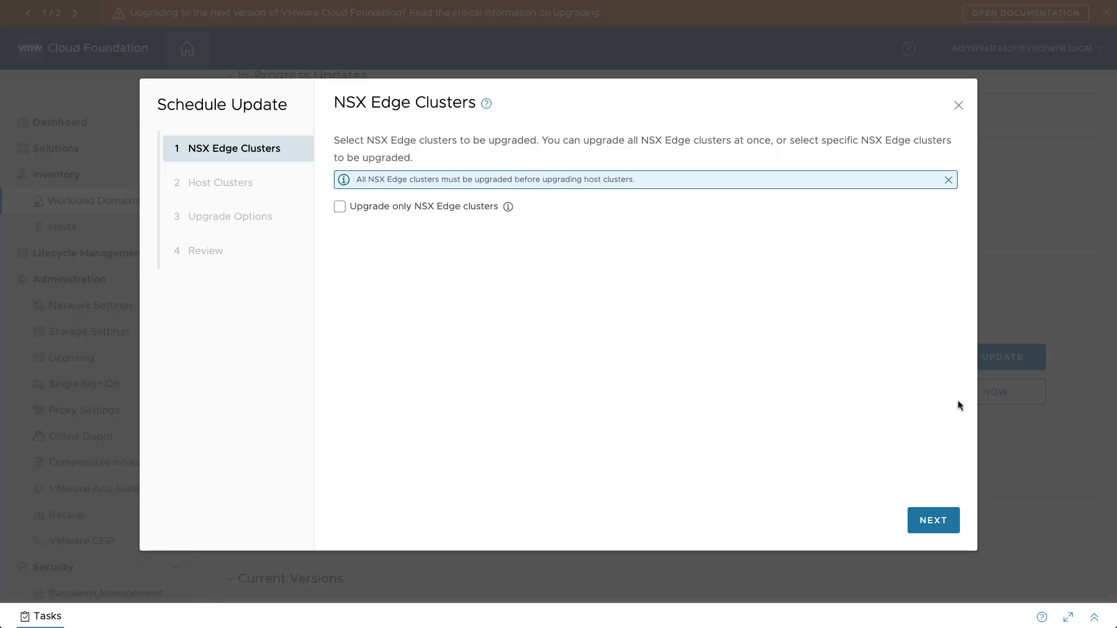
{"action": "mouse_move", "coordinate": [940, 507]}
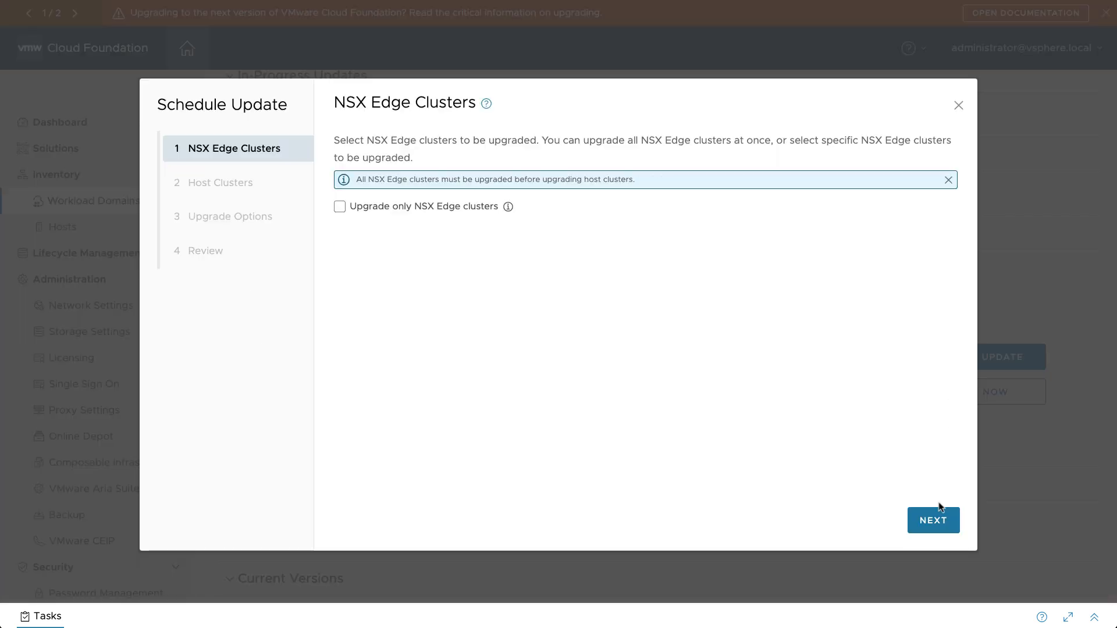
{"action": "left_click", "coordinate": [933, 520]}
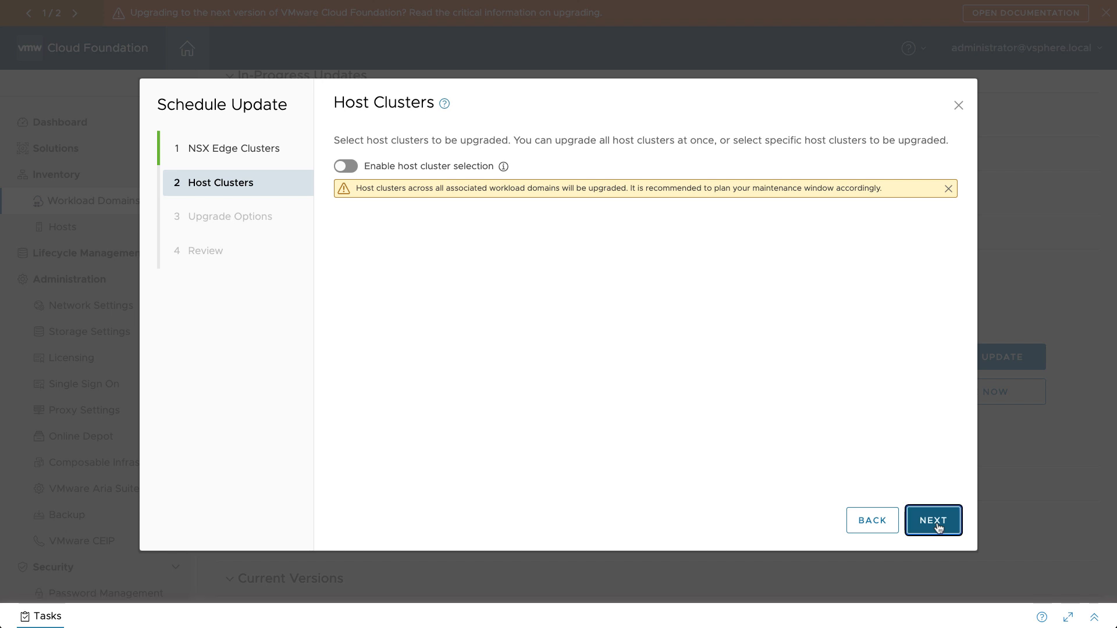
{"action": "left_click", "coordinate": [933, 520]}
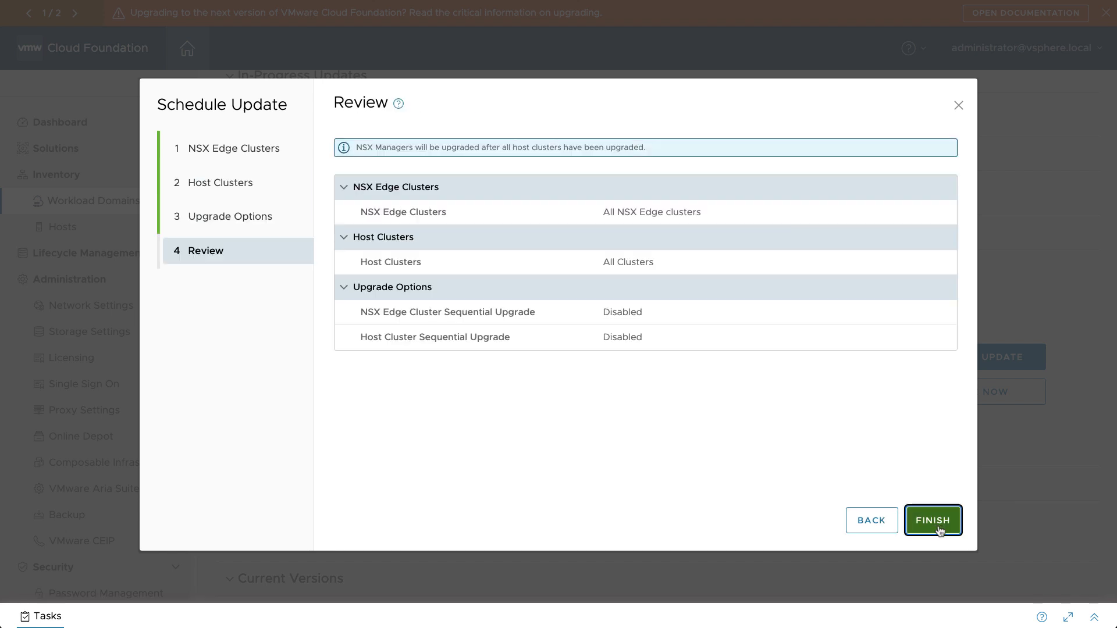
{"action": "left_click", "coordinate": [933, 520]}
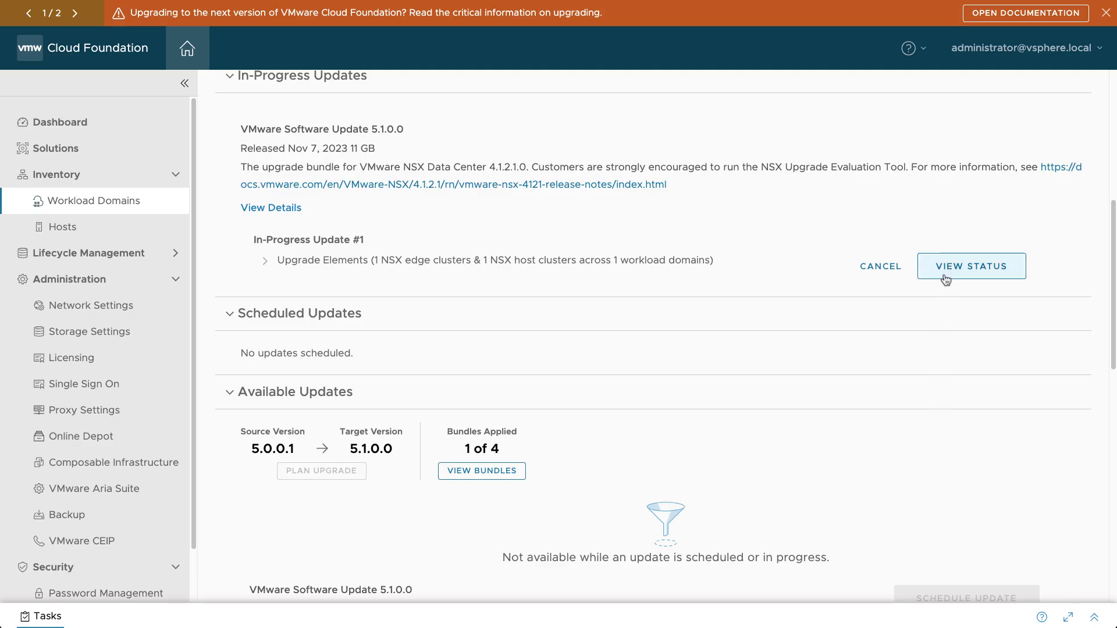
Step: Monitor the NSX update status until 2 of 4 bundles are applied
{"action": "left_click", "coordinate": [970, 266]}
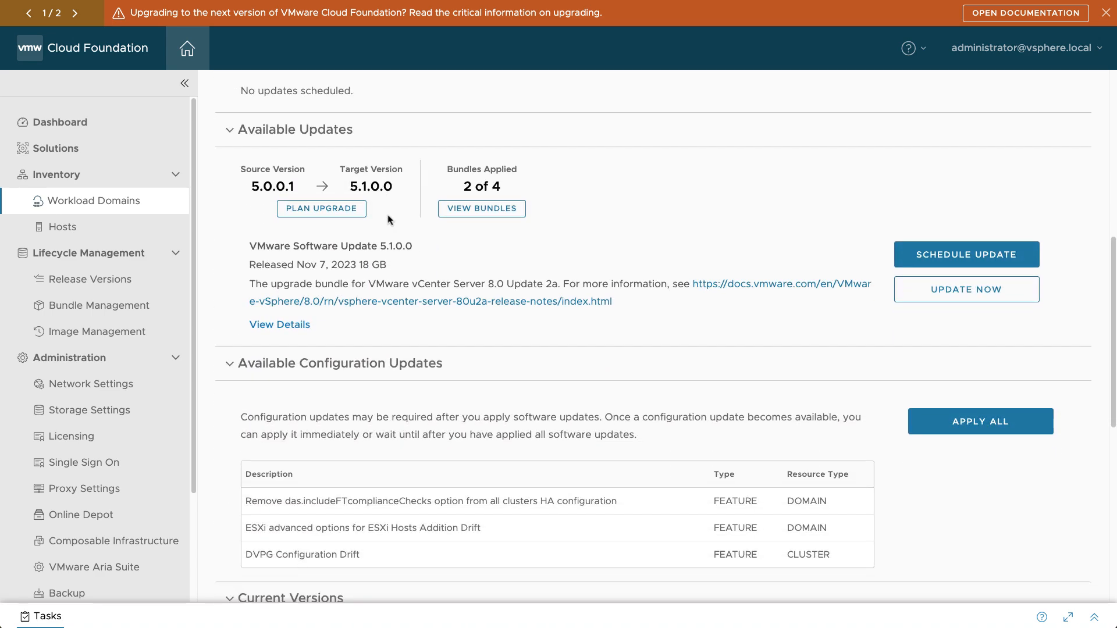
Step: Review the bundle order, then start the vCenter Server update after confirming backup
{"action": "left_click", "coordinate": [482, 209]}
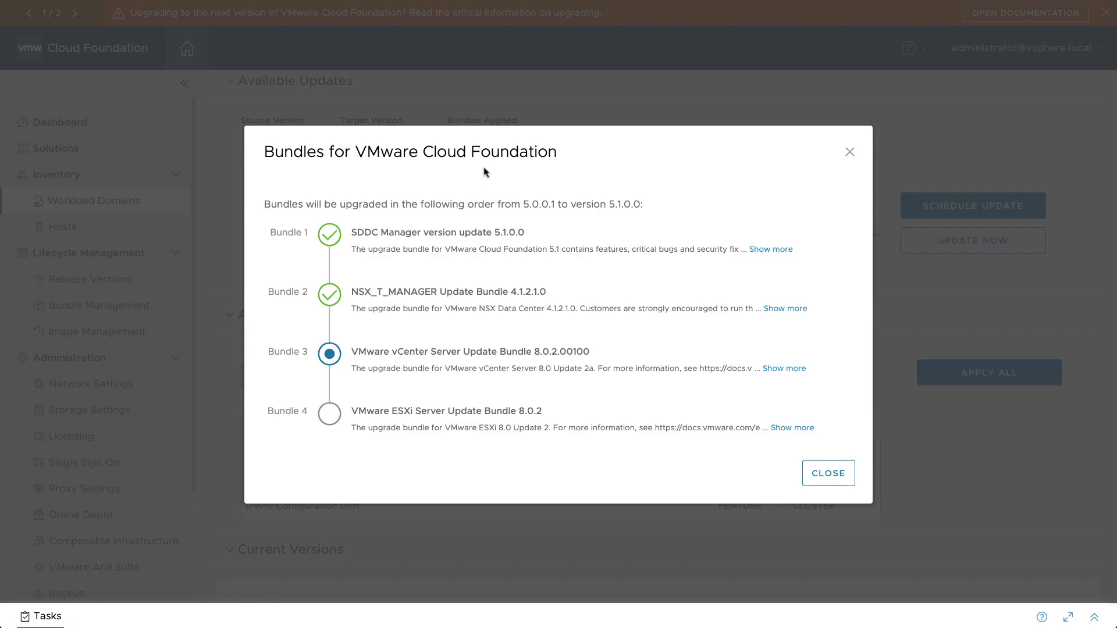
{"action": "mouse_move", "coordinate": [828, 472]}
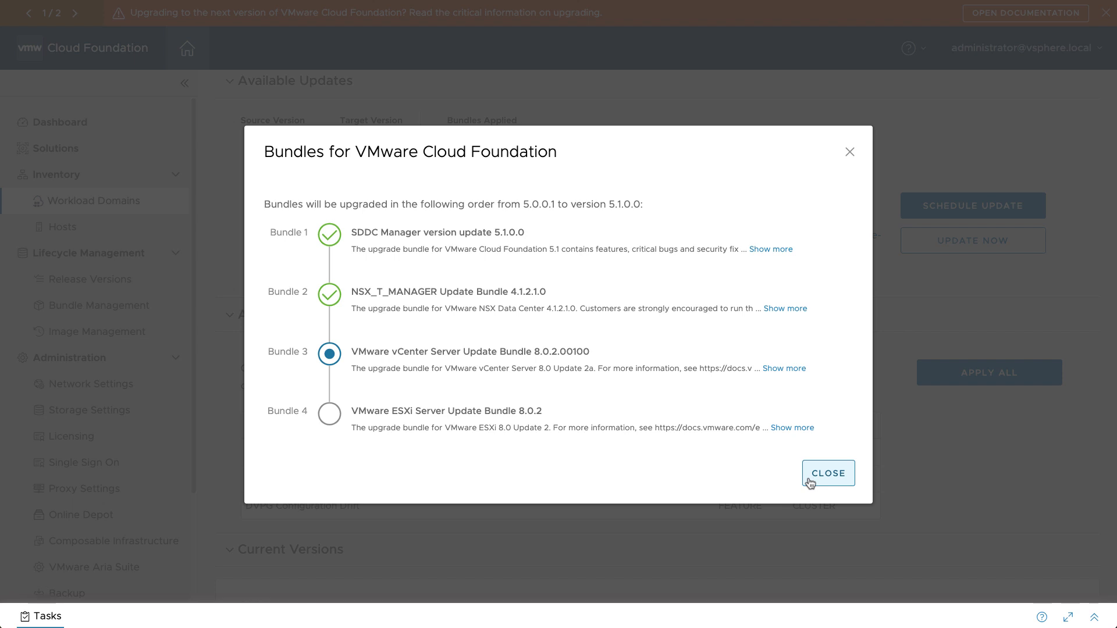
{"action": "mouse_move", "coordinate": [812, 483]}
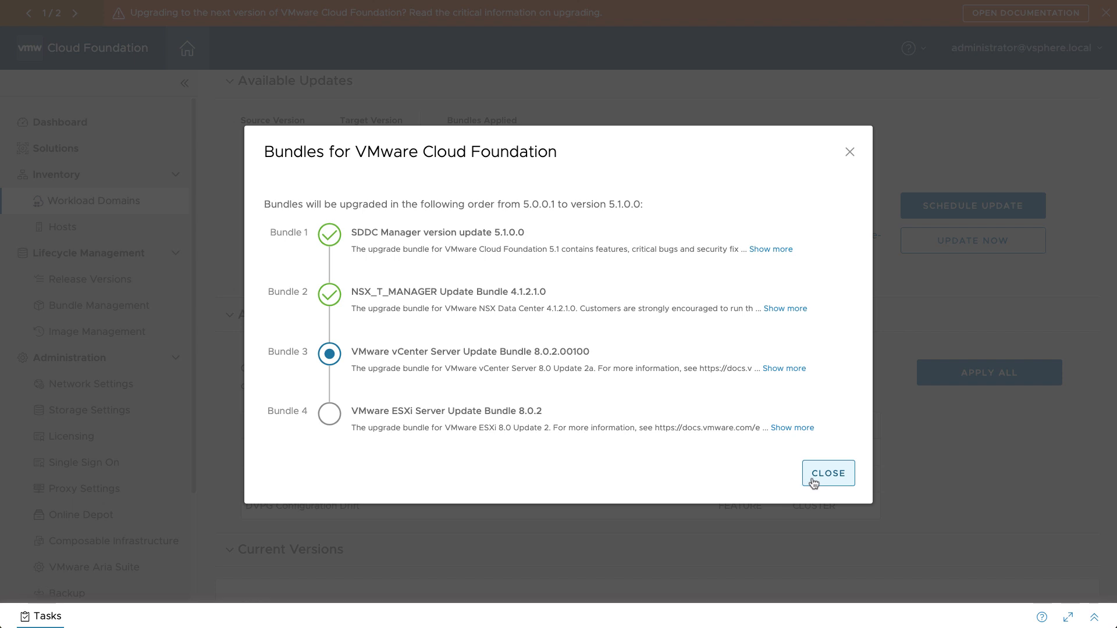
{"action": "left_click", "coordinate": [828, 473]}
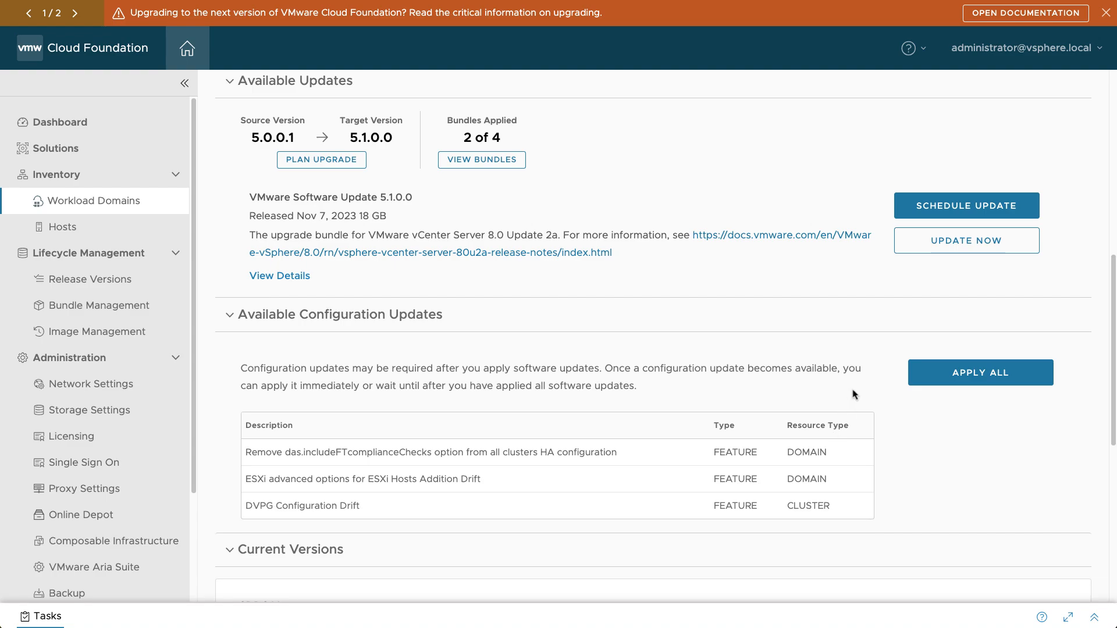
{"action": "left_click", "coordinate": [966, 240]}
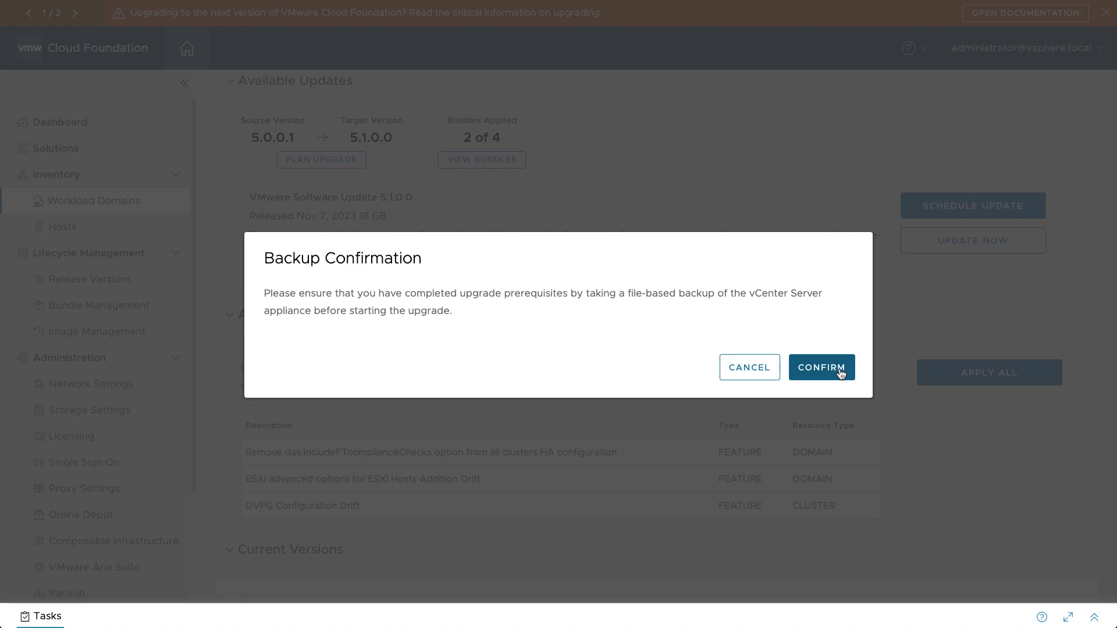
{"action": "left_click", "coordinate": [821, 367]}
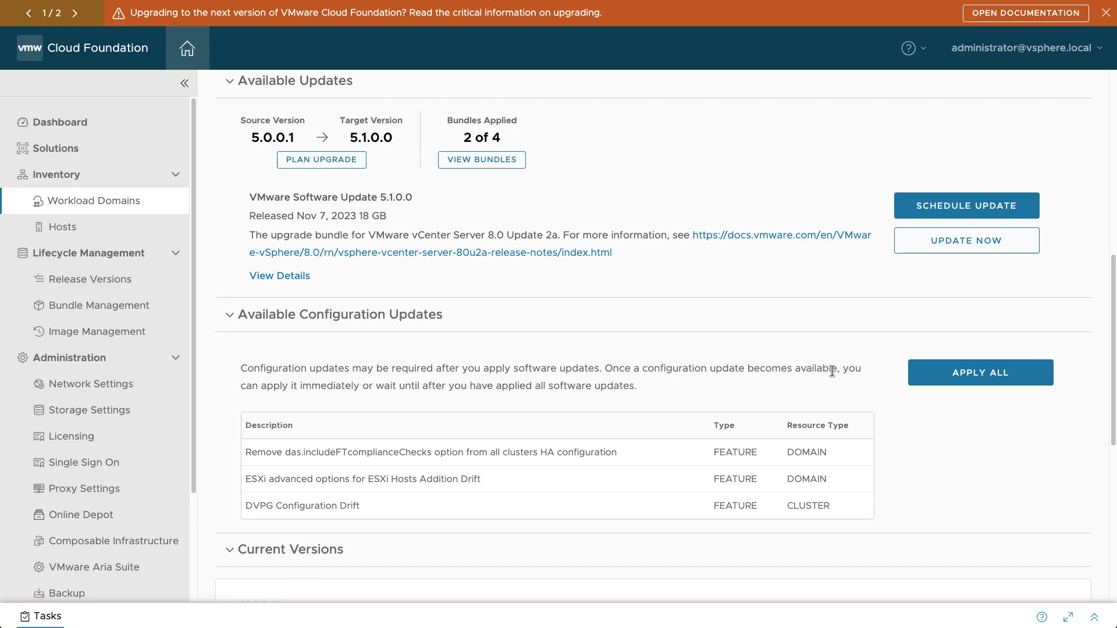
Step: Schedule the ESXi 8.0.2 update for all clusters with no optional settings enabled
{"action": "left_click", "coordinate": [966, 240]}
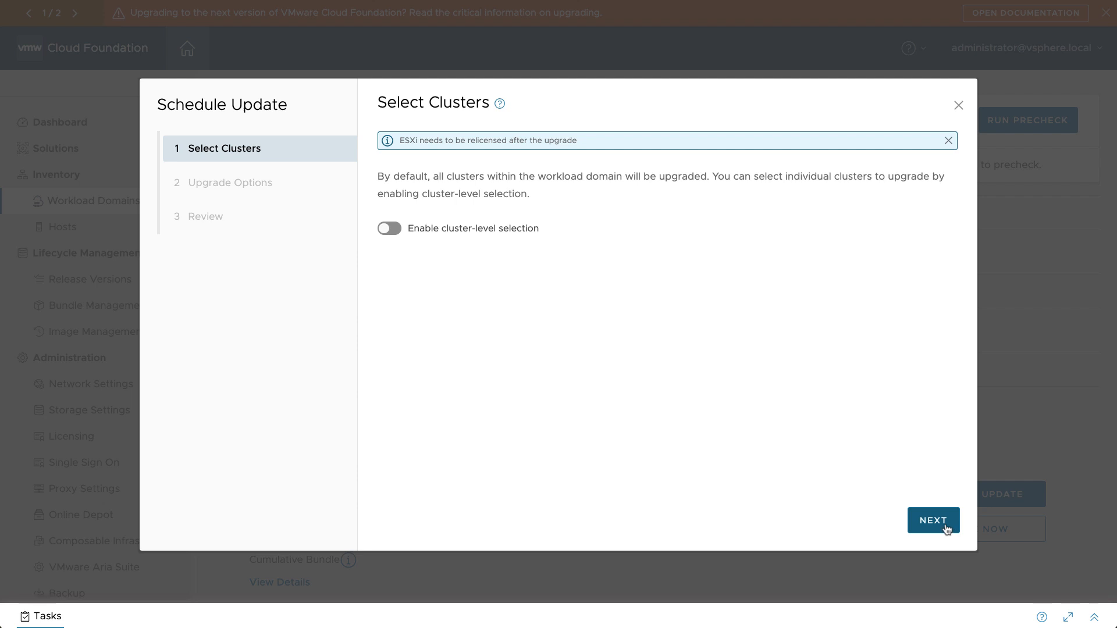
{"action": "left_click", "coordinate": [933, 520]}
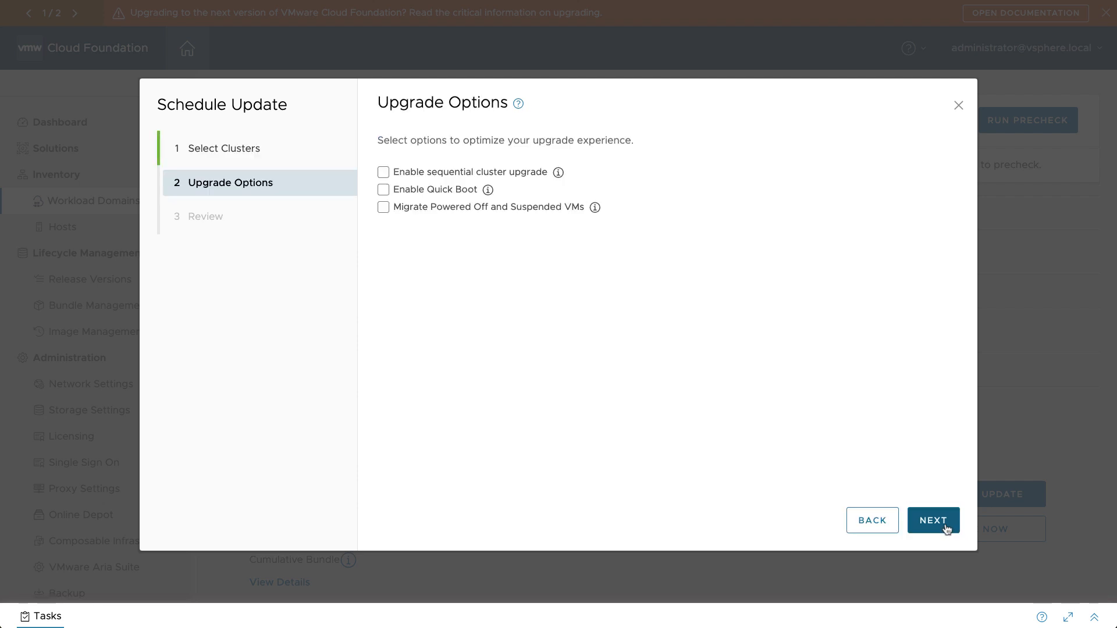
{"action": "left_click", "coordinate": [933, 520]}
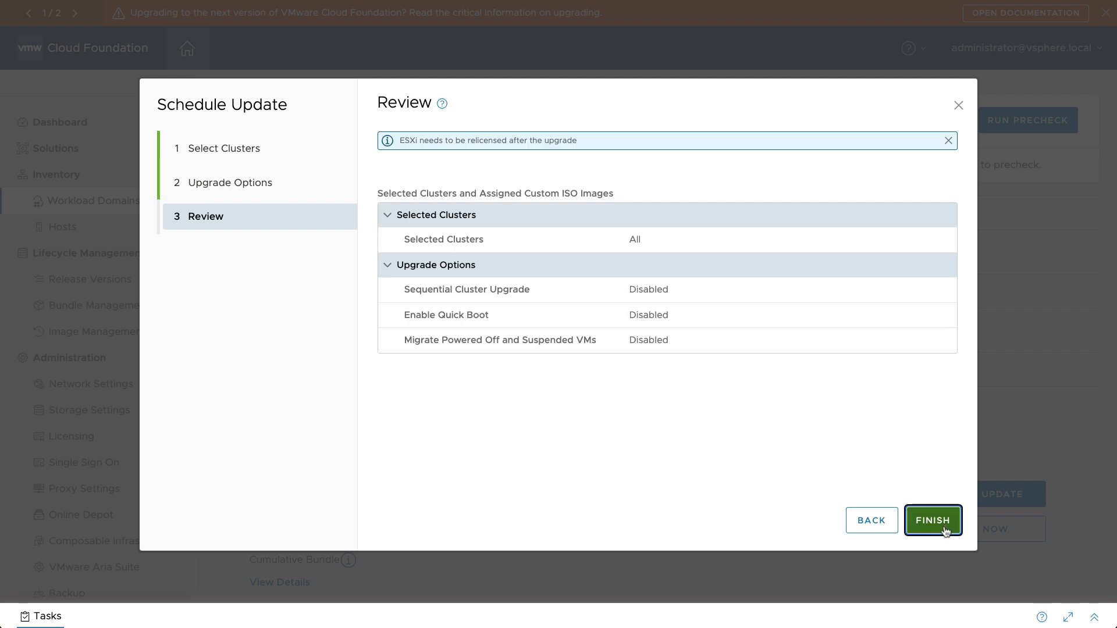
{"action": "left_click", "coordinate": [932, 520]}
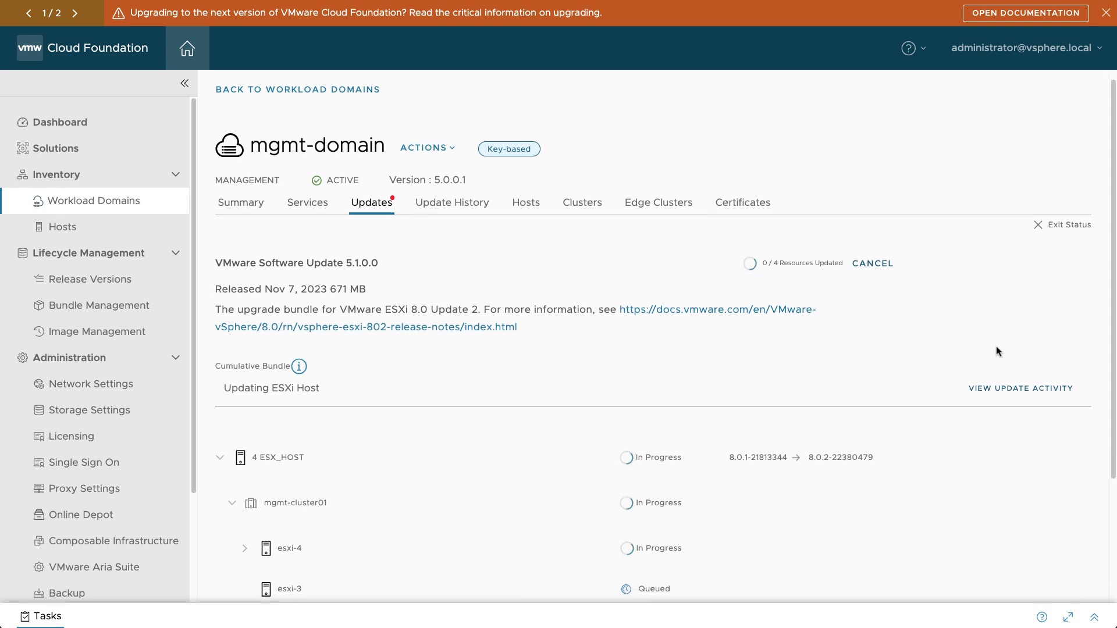
Step: Watch the ESXi host update progress on mgmt-cluster01, then exit the status view
{"action": "scroll", "scroll_direction": "down", "scroll_amount": 3}
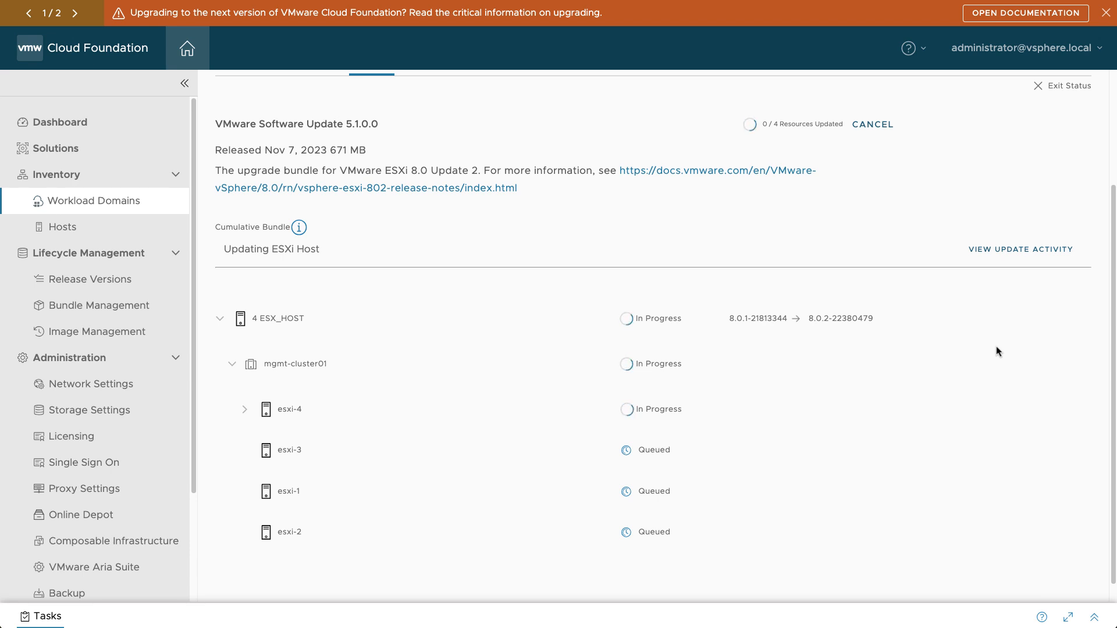
{"action": "mouse_move", "coordinate": [448, 402]}
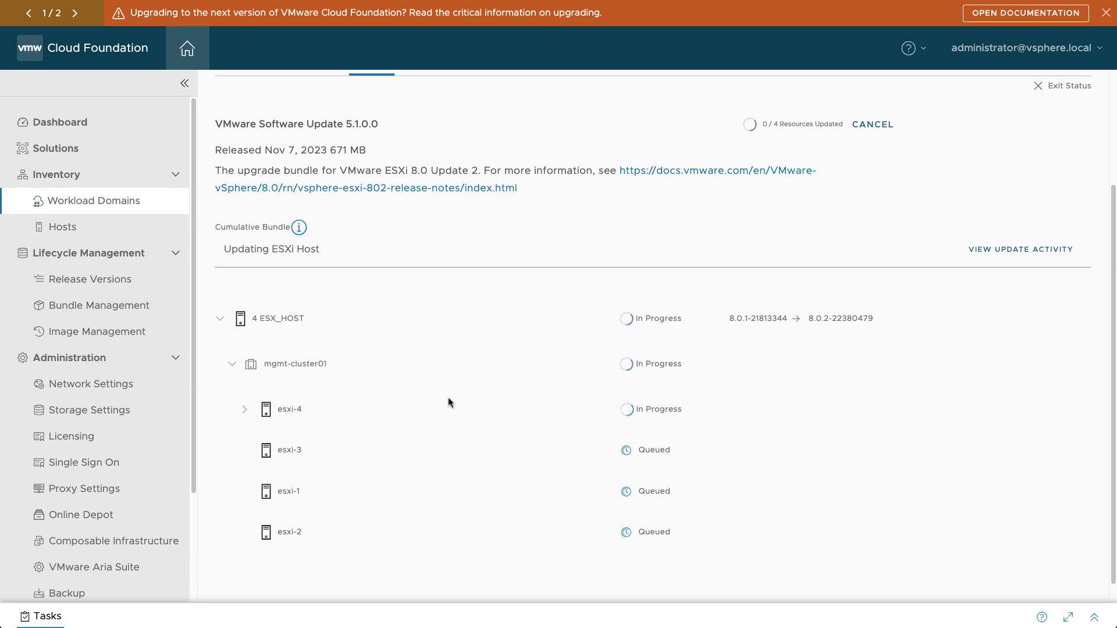
{"action": "left_click", "coordinate": [245, 409]}
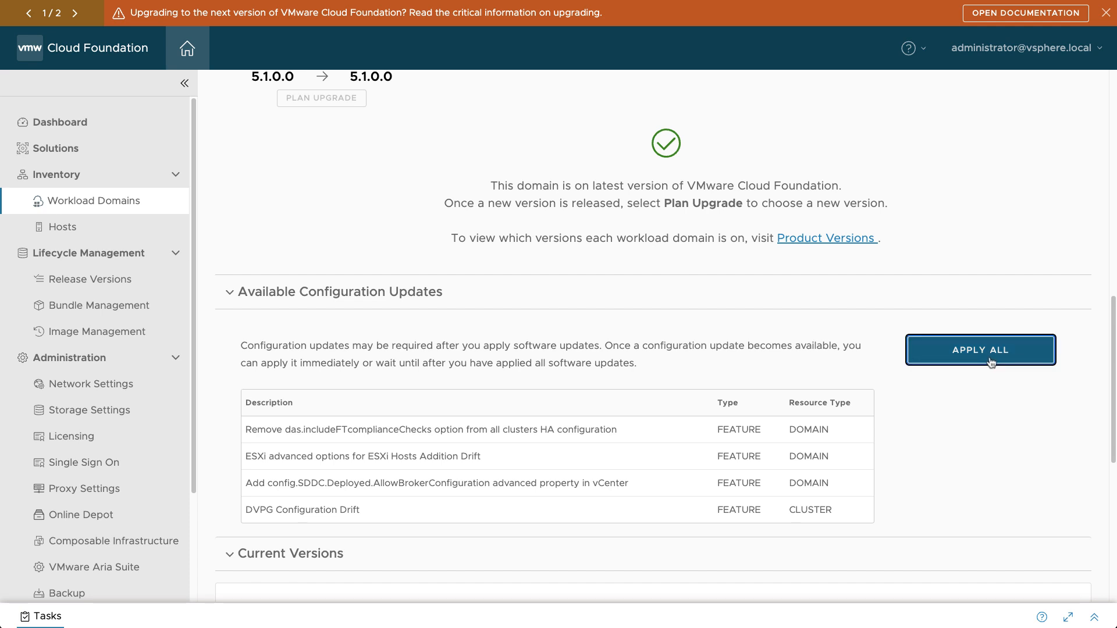
Step: Apply all four pending configuration updates to mgmt-domain
{"action": "left_click", "coordinate": [980, 349]}
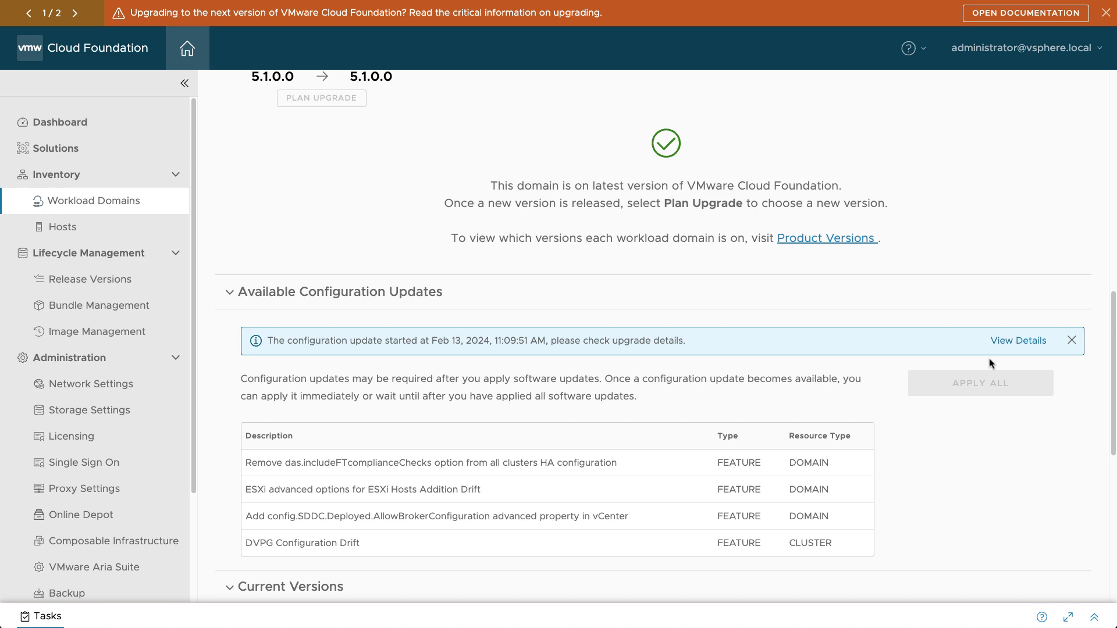
{"action": "left_click", "coordinate": [91, 279]}
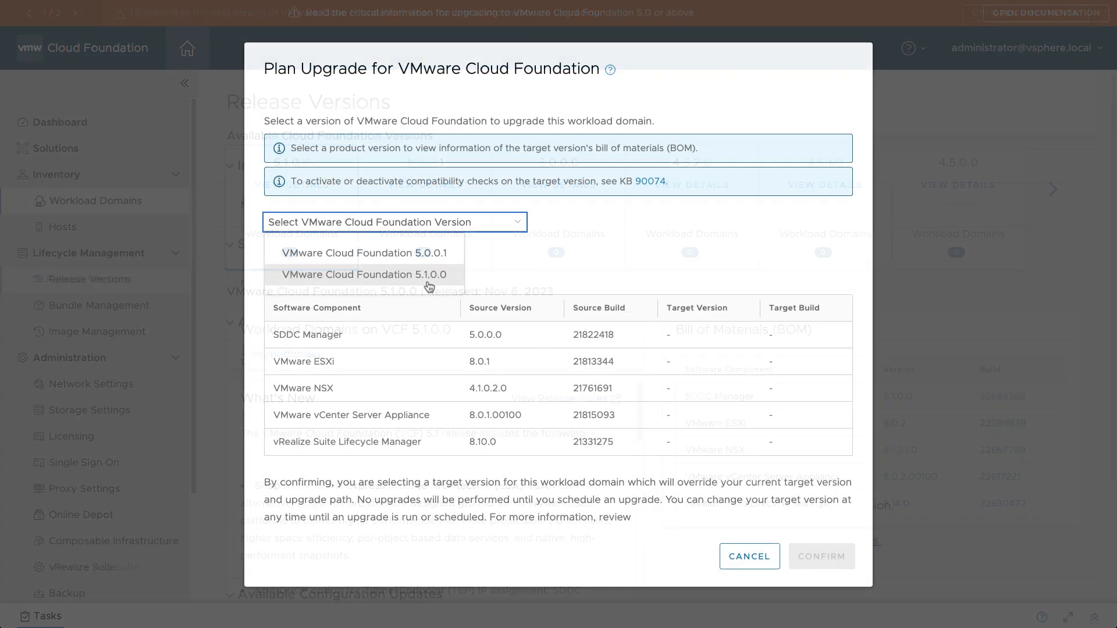
Step: Select VMware Cloud Foundation 5.1.0.0 as the other workload domain's target version
{"action": "left_click", "coordinate": [363, 274]}
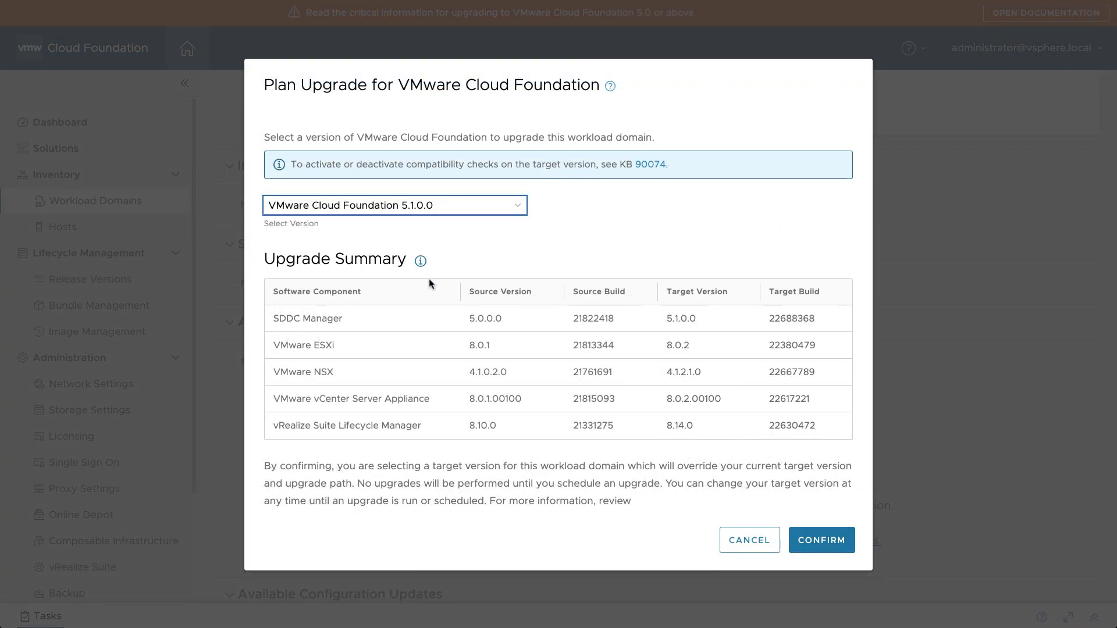